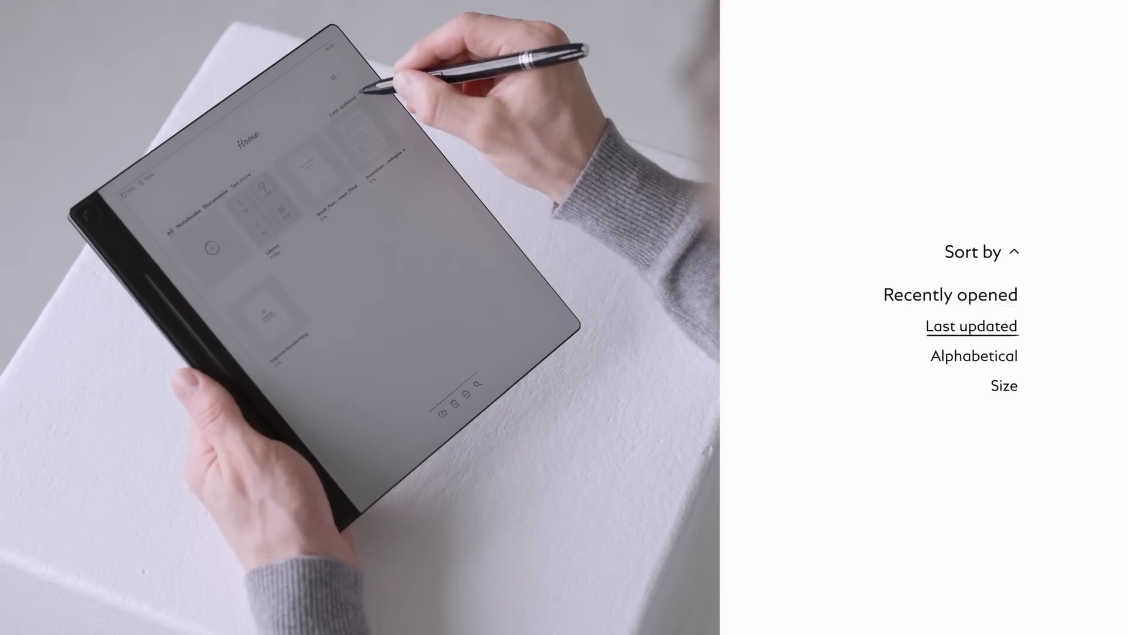
{"action": "left_click", "coordinate": [974, 355]}
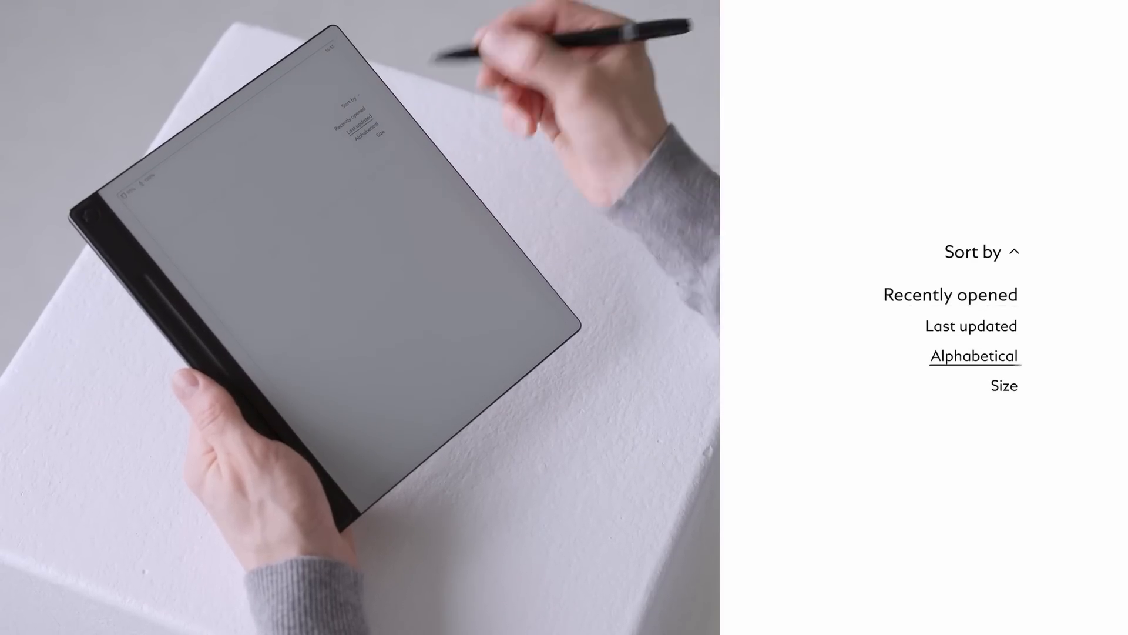
{"action": "left_click", "coordinate": [1004, 385]}
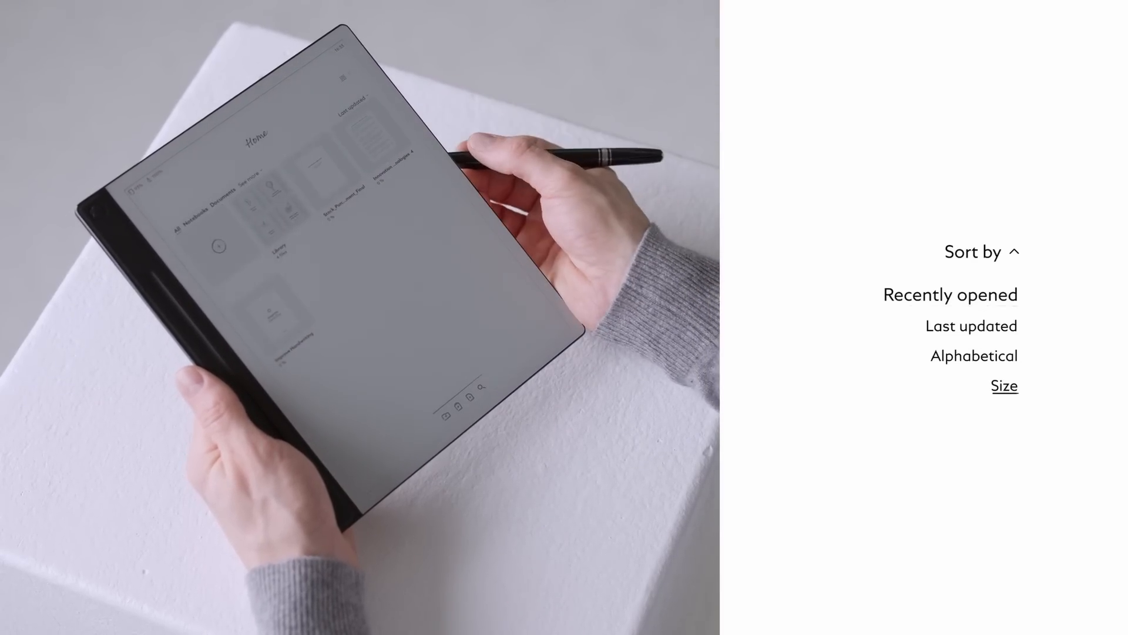